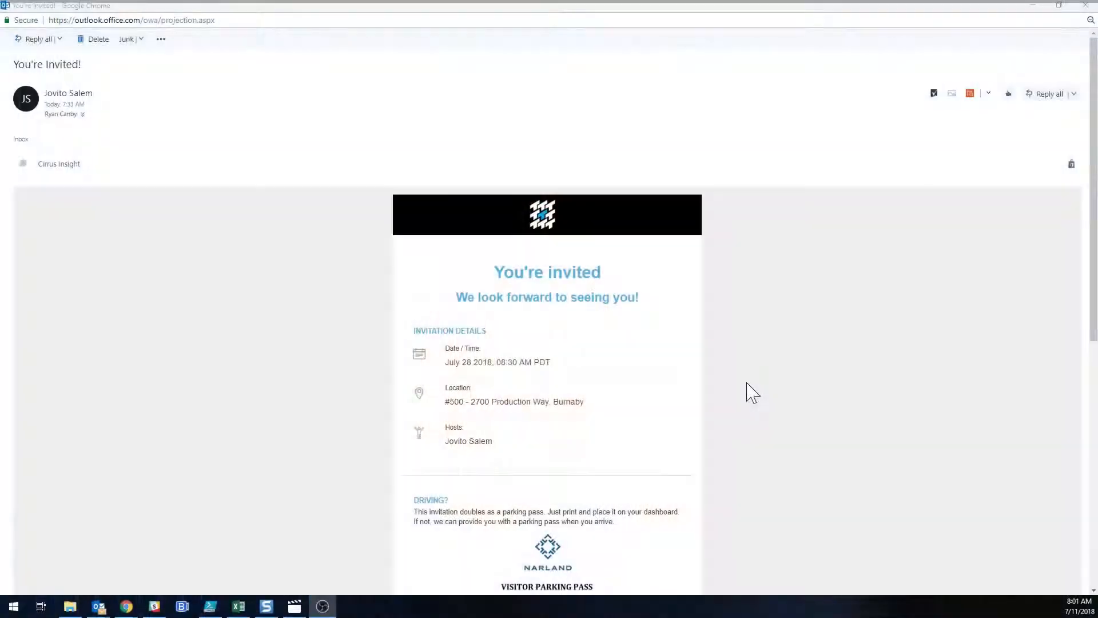
Scroll through the You're invited! invitation email in Outlook.
{"action": "scroll", "scroll_direction": "down", "scroll_amount": 3}
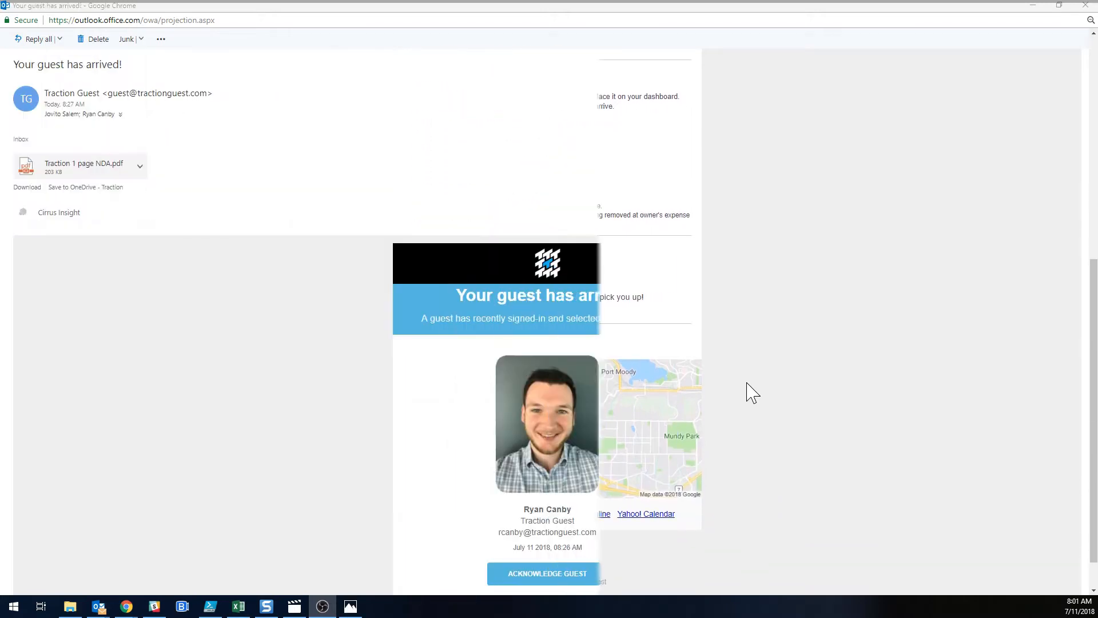
{"action": "scroll", "scroll_direction": "down", "scroll_amount": 3}
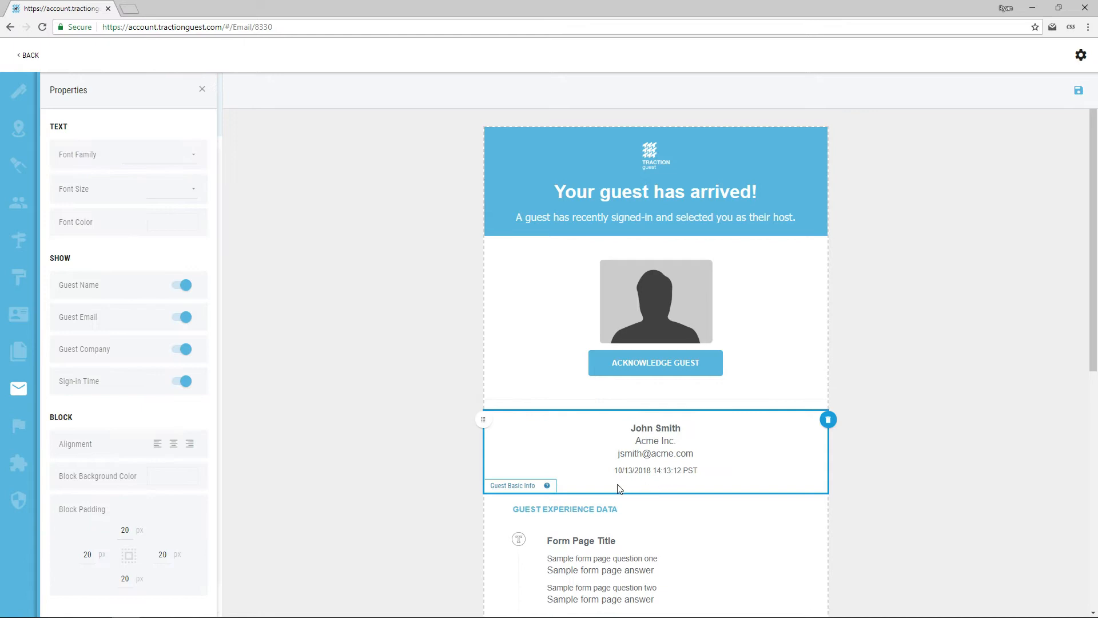
{"action": "mouse_move", "coordinate": [214, 189]}
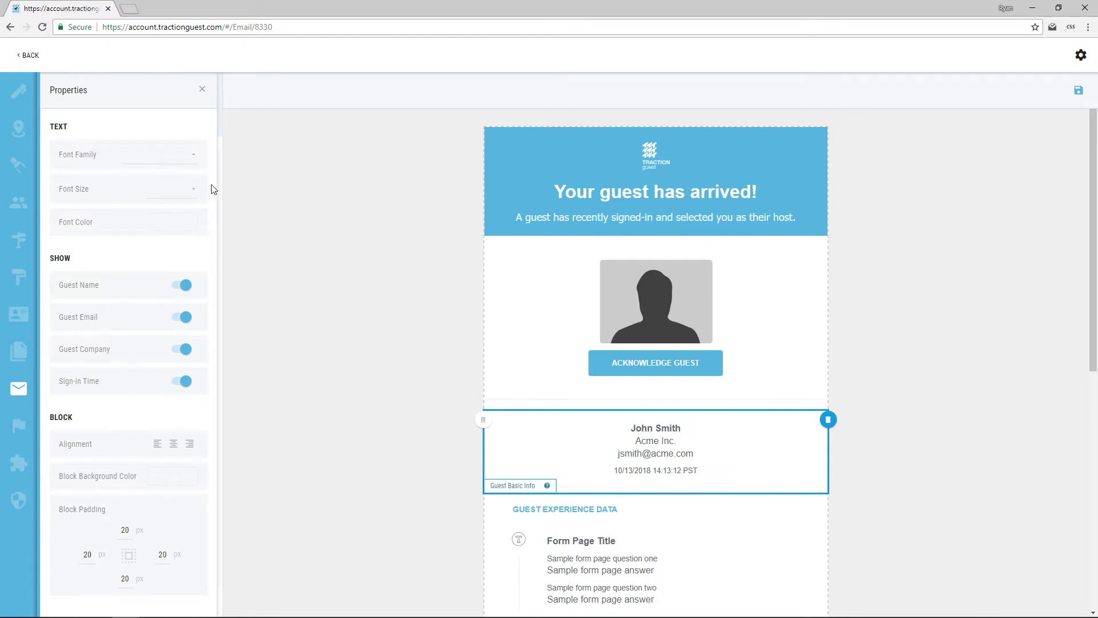
Restyle the subtitle paragraph under the heading to Arial at 20px.
{"action": "left_click", "coordinate": [202, 89]}
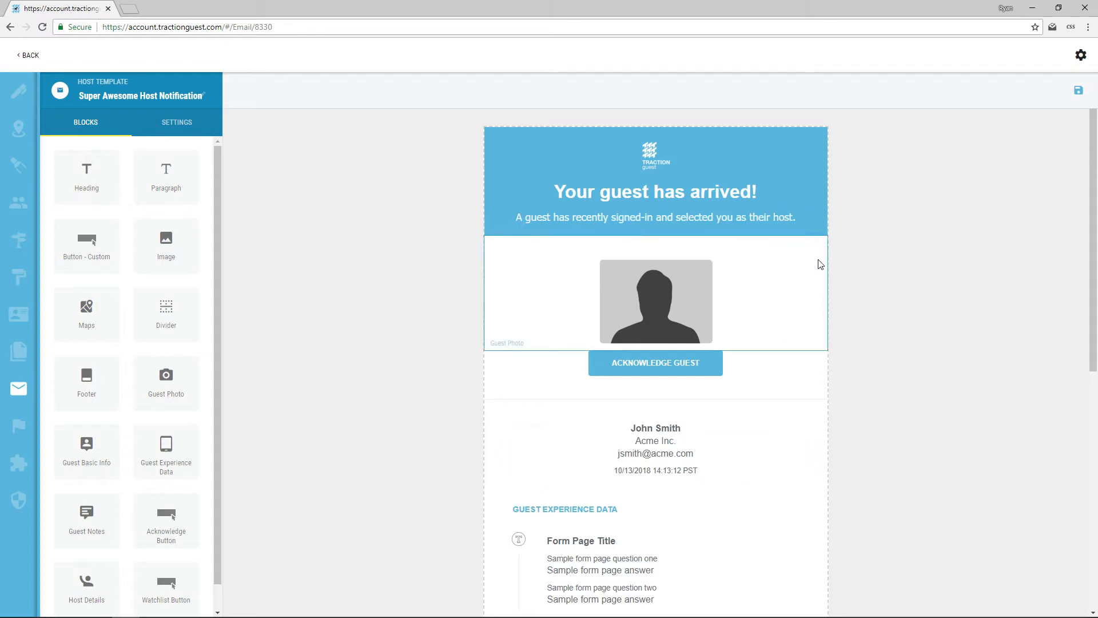
{"action": "left_click", "coordinate": [654, 218]}
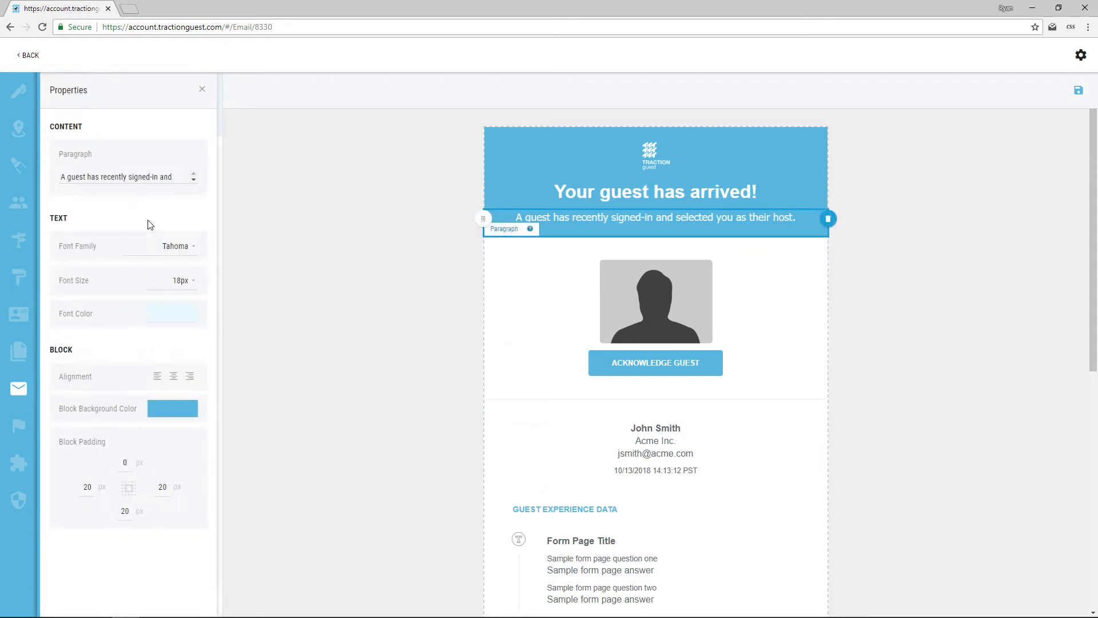
{"action": "left_click", "coordinate": [178, 246]}
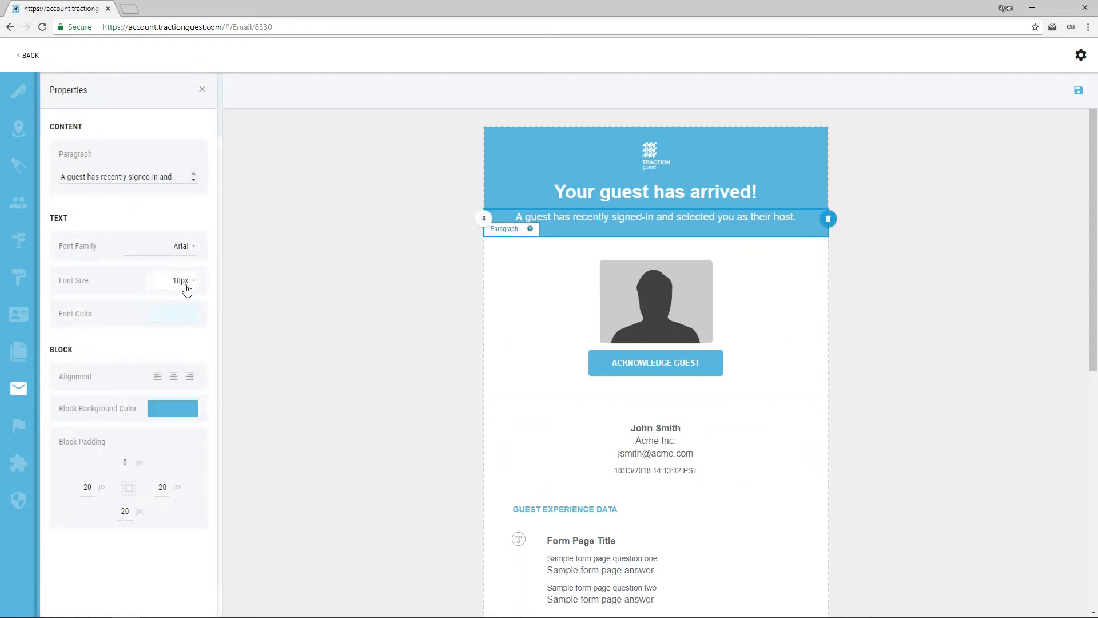
{"action": "left_click", "coordinate": [193, 280]}
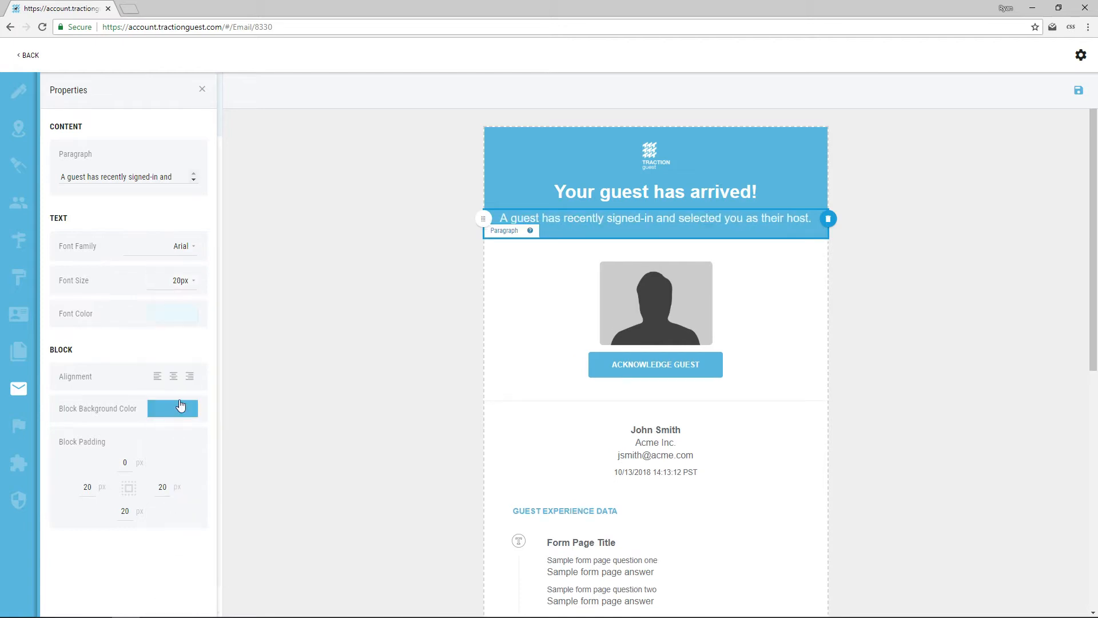
{"action": "left_click", "coordinate": [173, 314]}
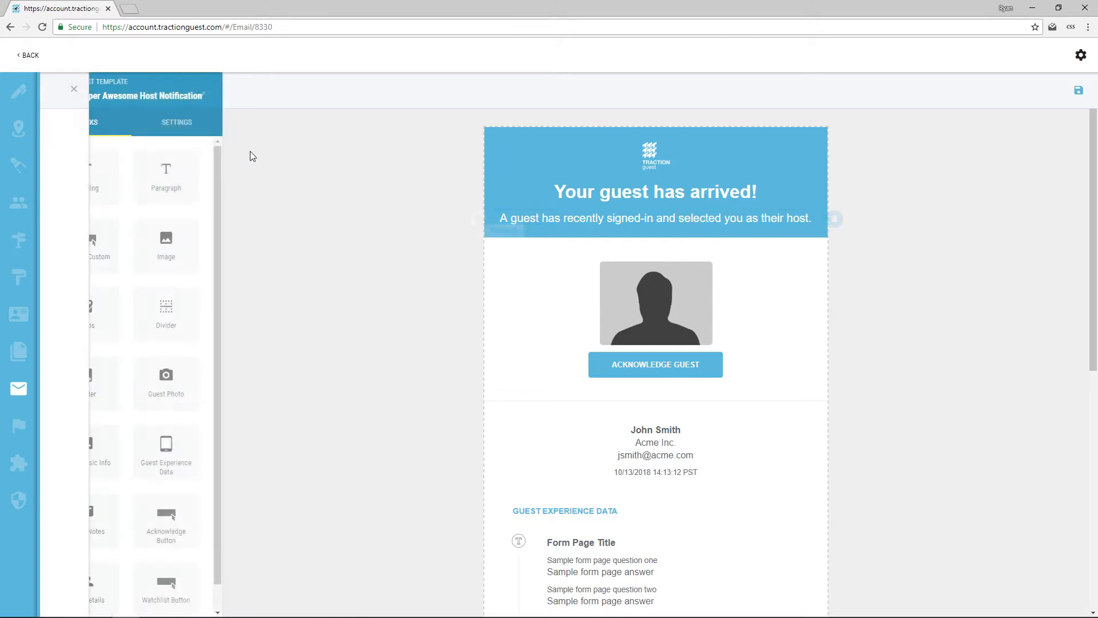
Hide the guest email from the guest name and company details block.
{"action": "left_click", "coordinate": [654, 448]}
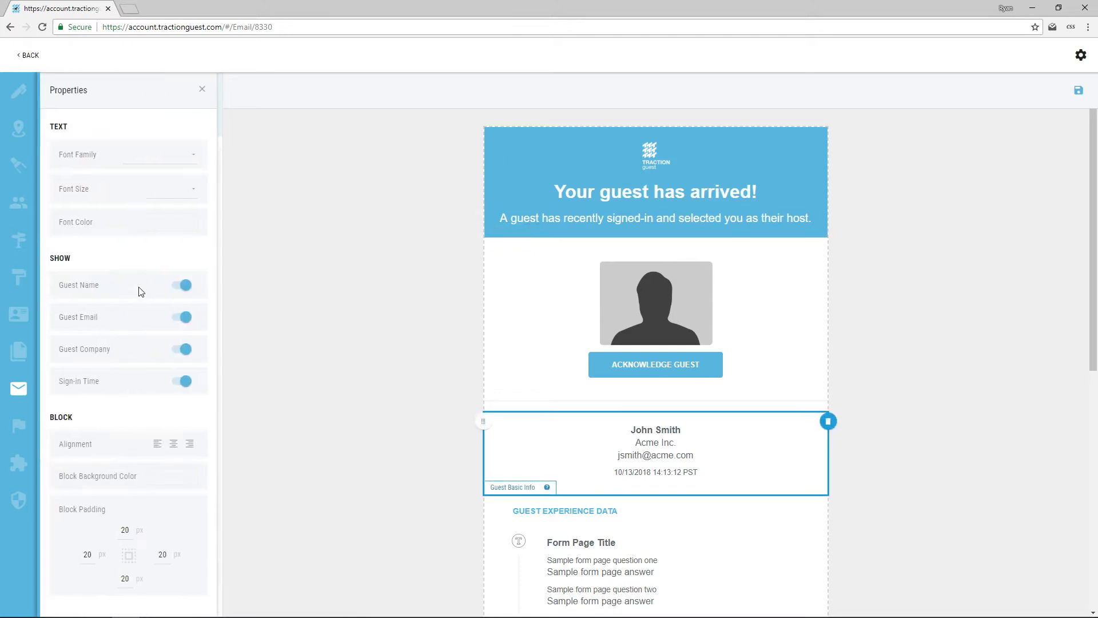
{"action": "left_click", "coordinate": [202, 89]}
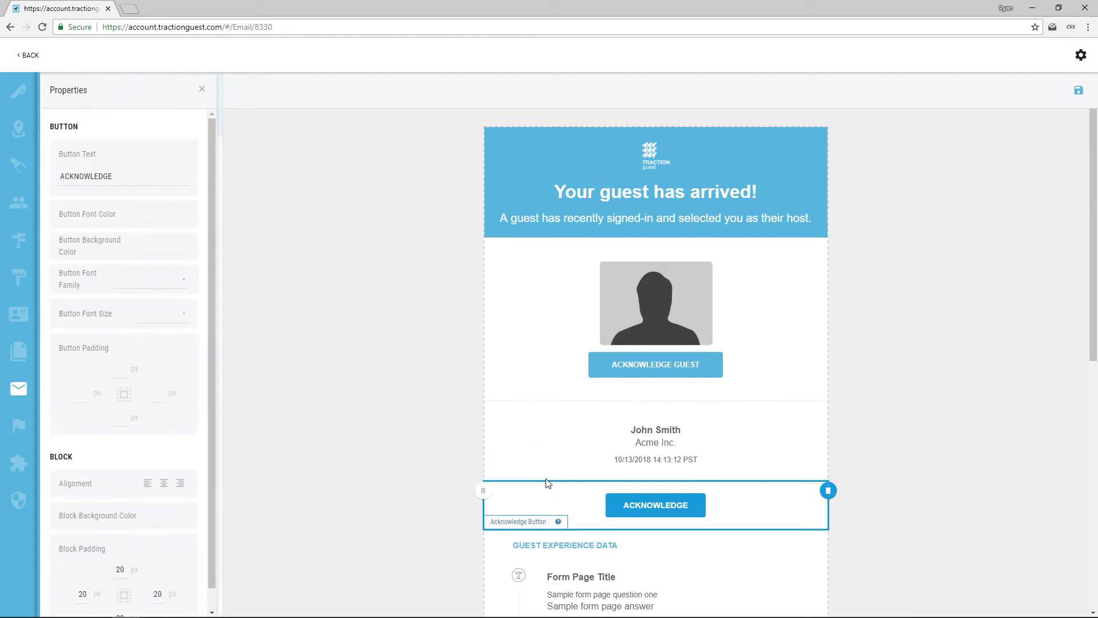
Return to the email templates list to reach the Burnaby Invite - With QR (Copy) template.
{"action": "left_click", "coordinate": [202, 89]}
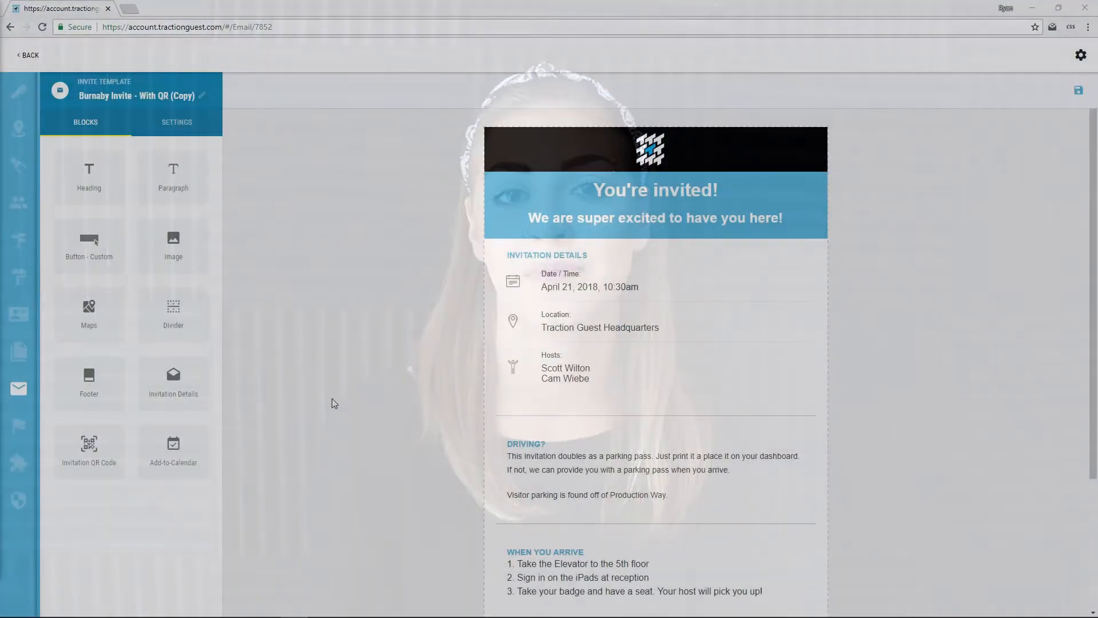
Add a Maps block at the bottom of the invite with the address Traction Guest.
{"action": "scroll", "scroll_direction": "down", "scroll_amount": 3}
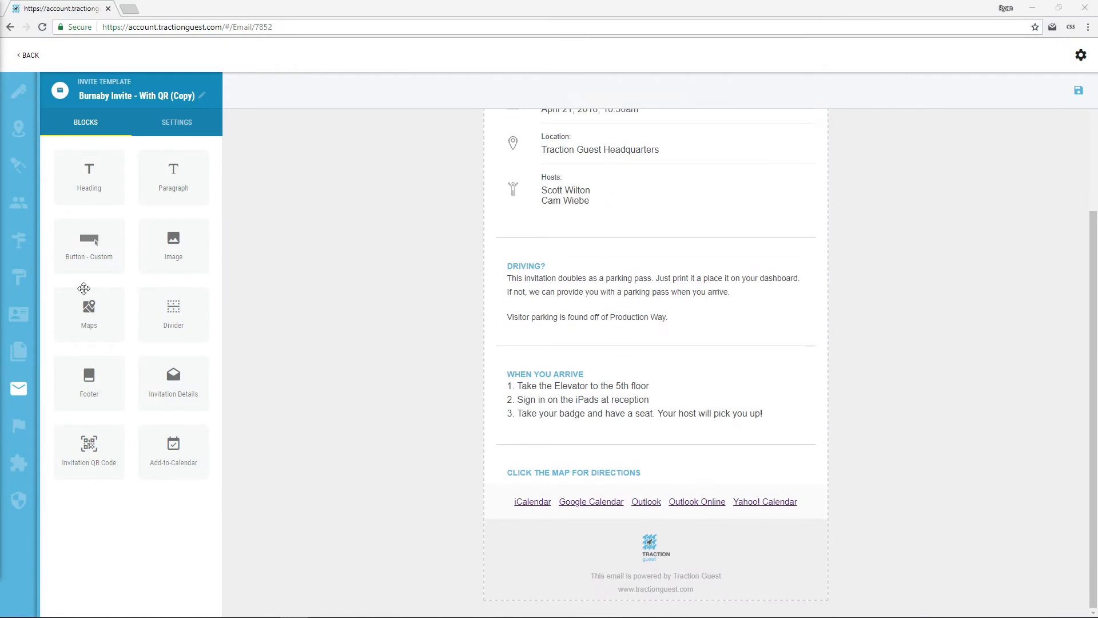
{"action": "left_click", "coordinate": [88, 313]}
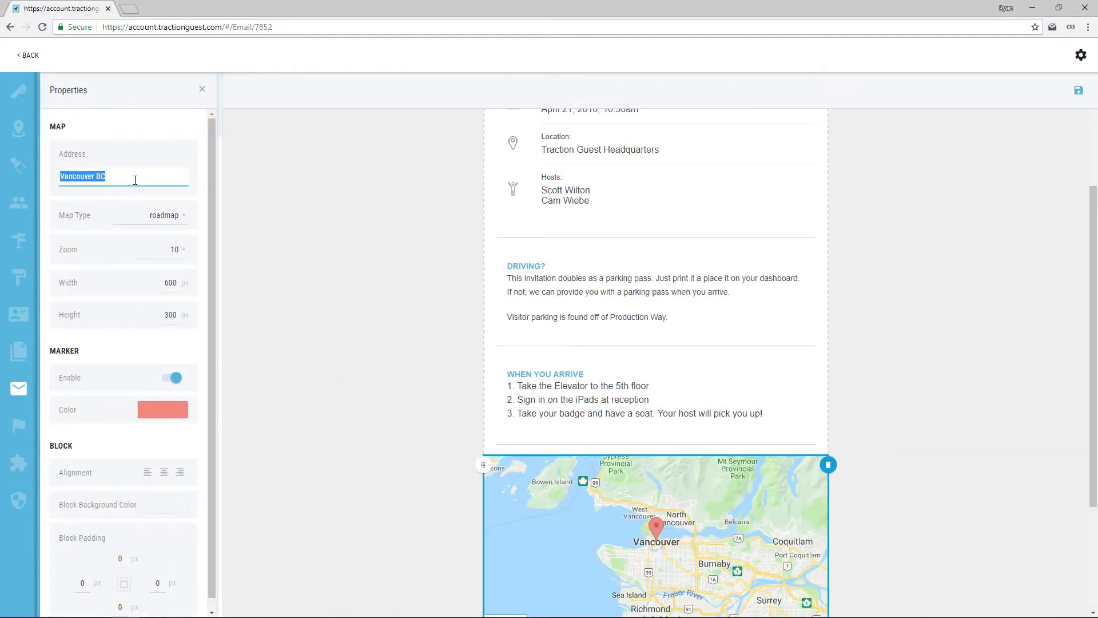
{"action": "type", "text": "Traction Guest"}
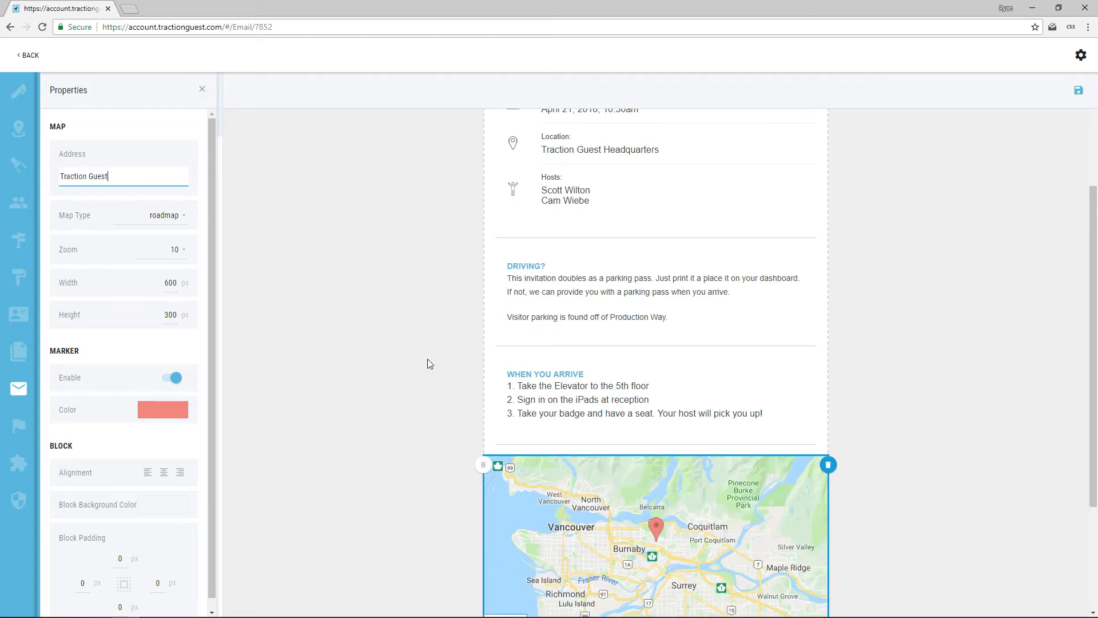
{"action": "left_click", "coordinate": [177, 249]}
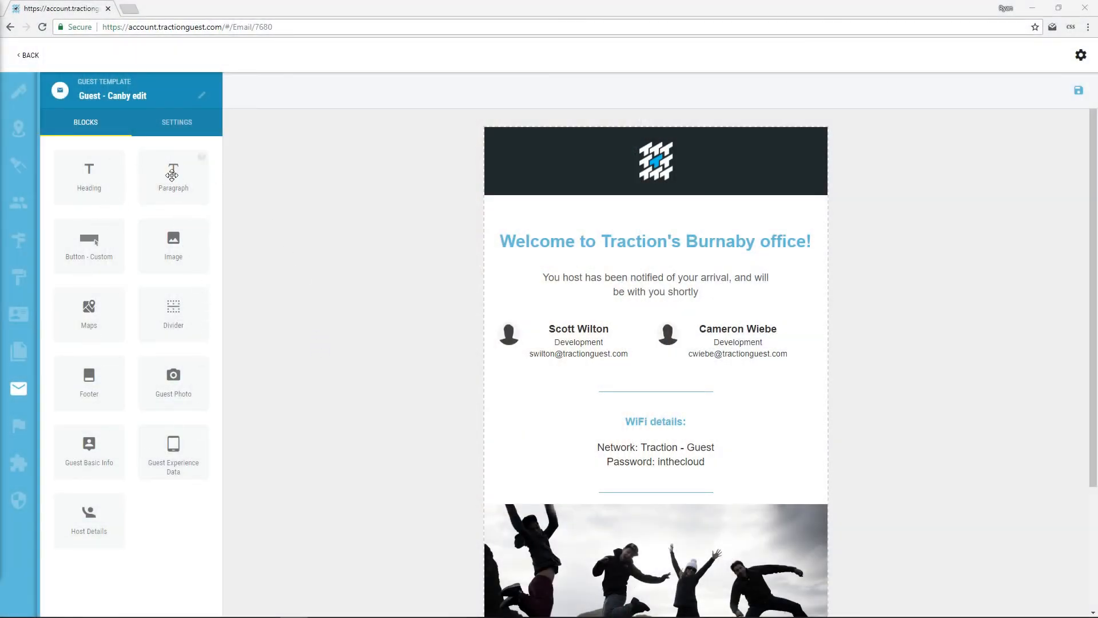
Set the guest template's subject to Thanks for visiting Traction! and save it.
{"action": "left_click", "coordinate": [176, 123]}
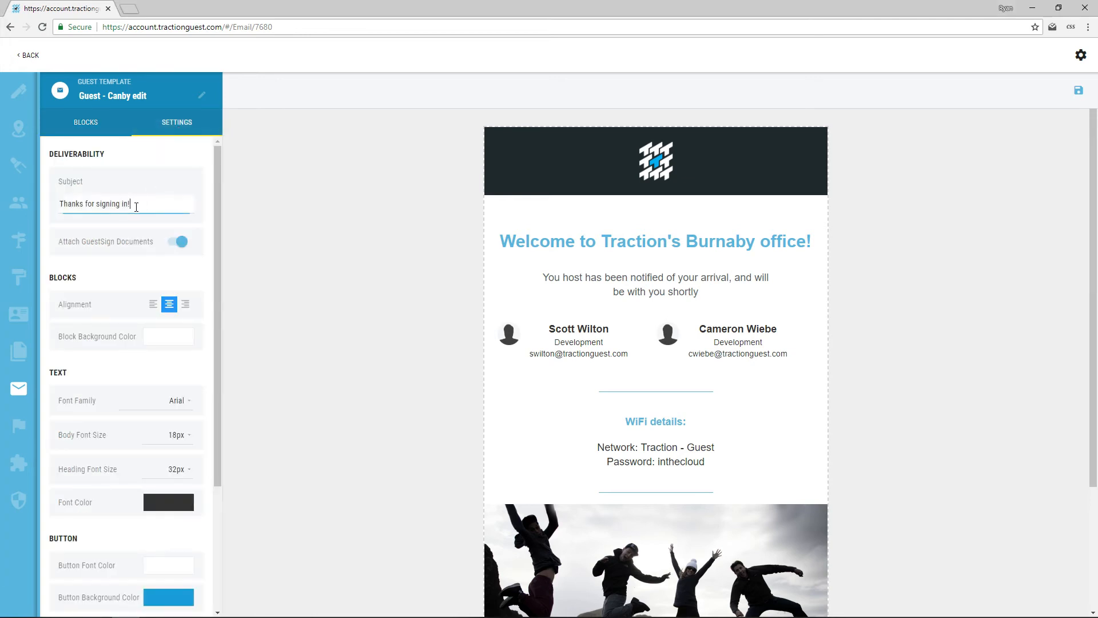
{"action": "type", "text": "Thanks for visiting Traction"}
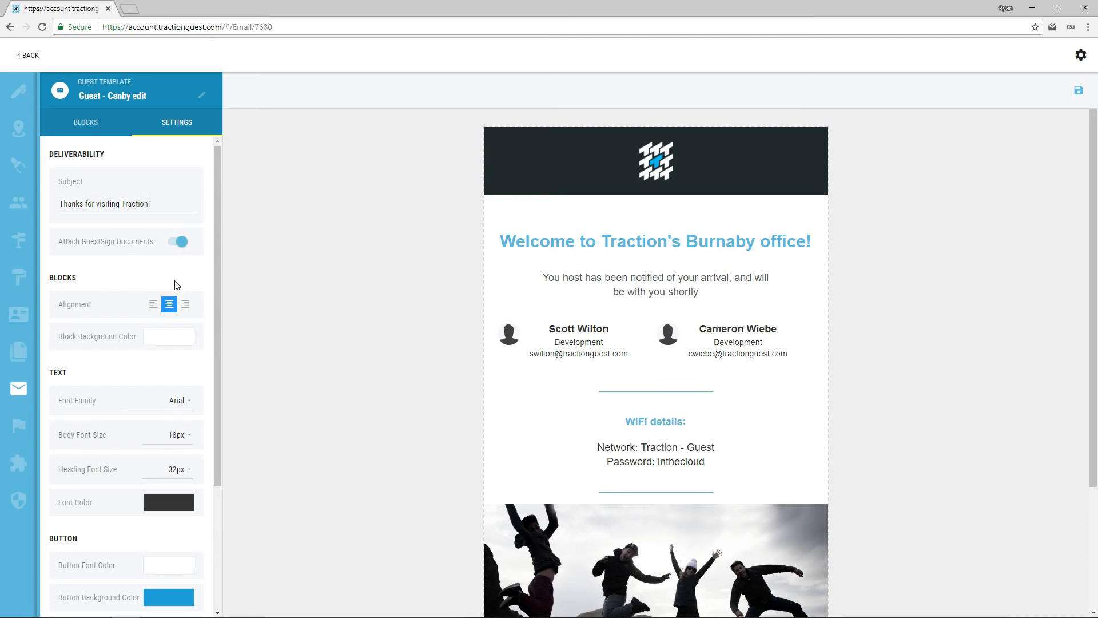
{"action": "left_click", "coordinate": [177, 400]}
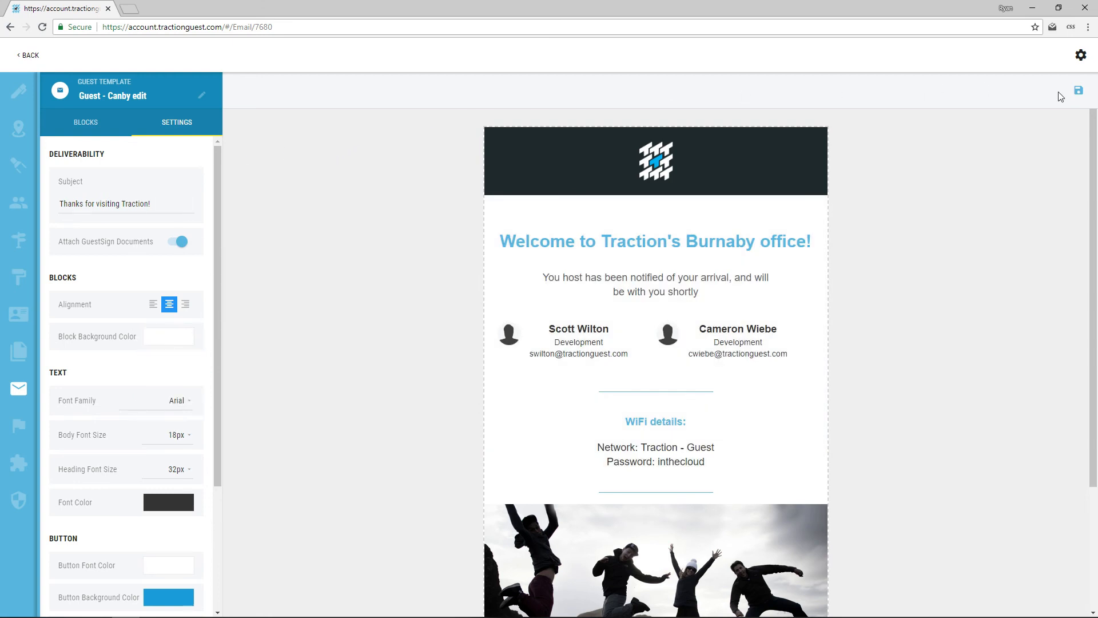
{"action": "left_click", "coordinate": [22, 55]}
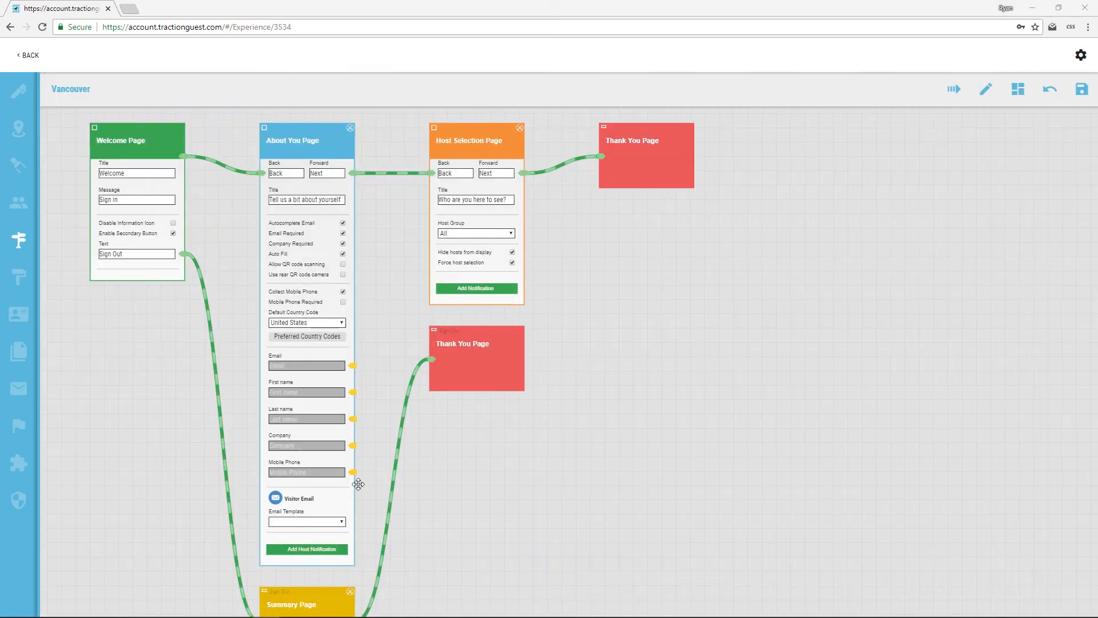
Add an email notification to the host on the Host Selection Page.
{"action": "left_click", "coordinate": [307, 521]}
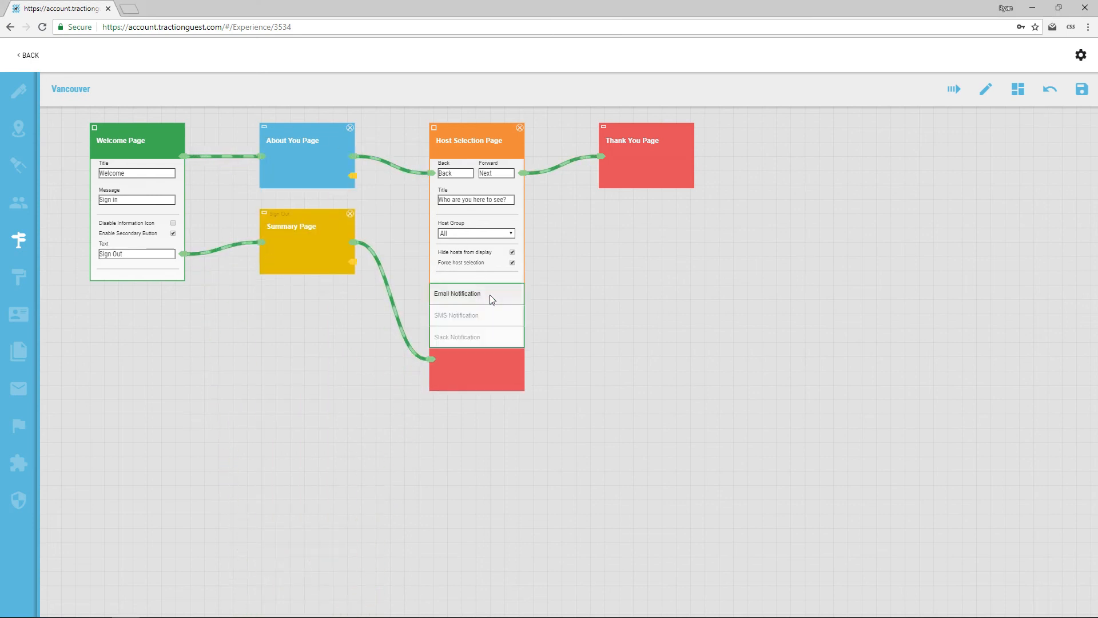
{"action": "left_click", "coordinate": [457, 293]}
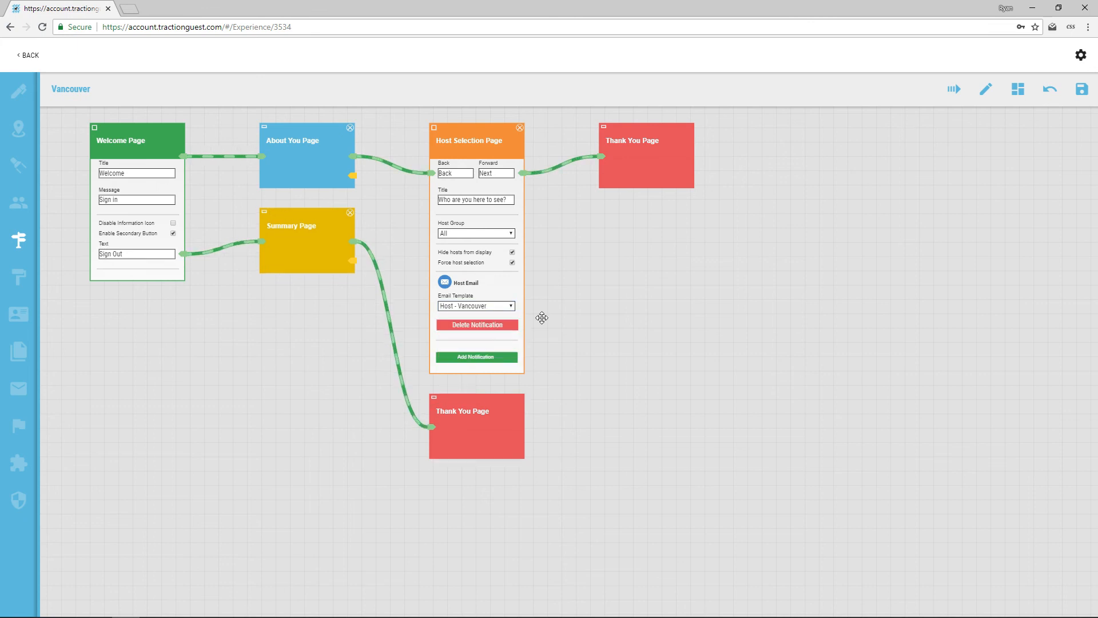
{"action": "mouse_move", "coordinate": [1082, 89]}
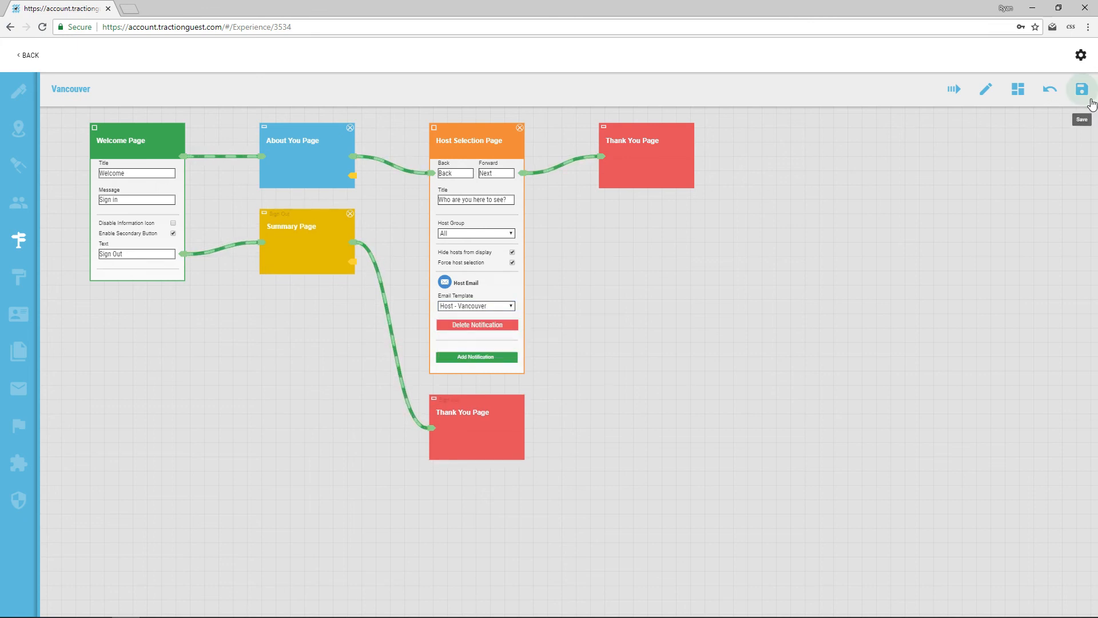